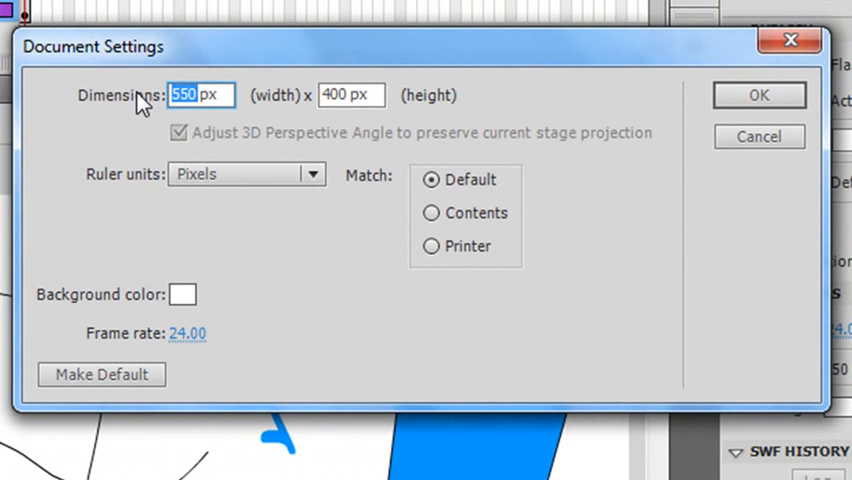
Step: Set the document width to 800 px in Document Properties and apply it
{"action": "type", "text": "80"}
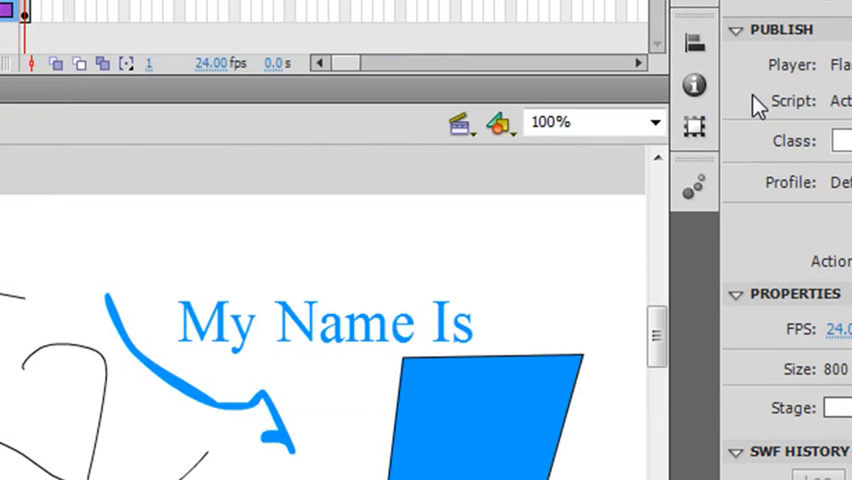
{"action": "scroll", "scroll_direction": "down", "scroll_amount": 3}
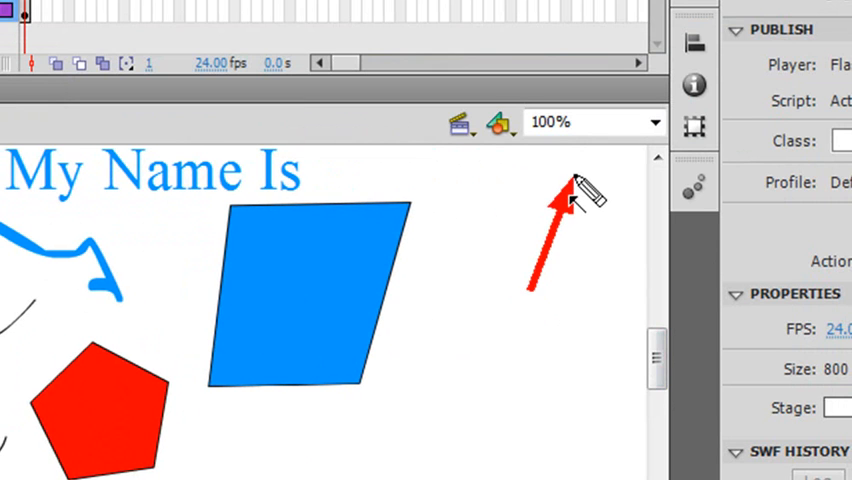
Step: Set the stage magnification to 25%, then 50%, then 400% on the red pentagon
{"action": "left_click", "coordinate": [656, 122]}
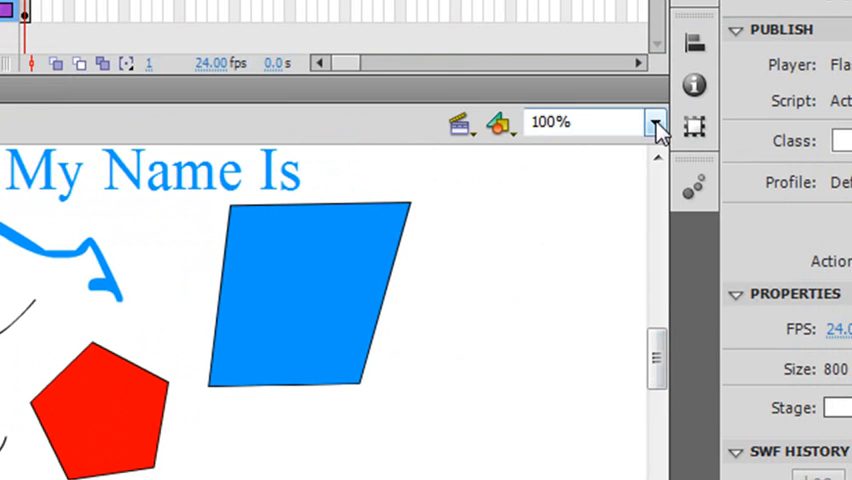
{"action": "left_click", "coordinate": [656, 120]}
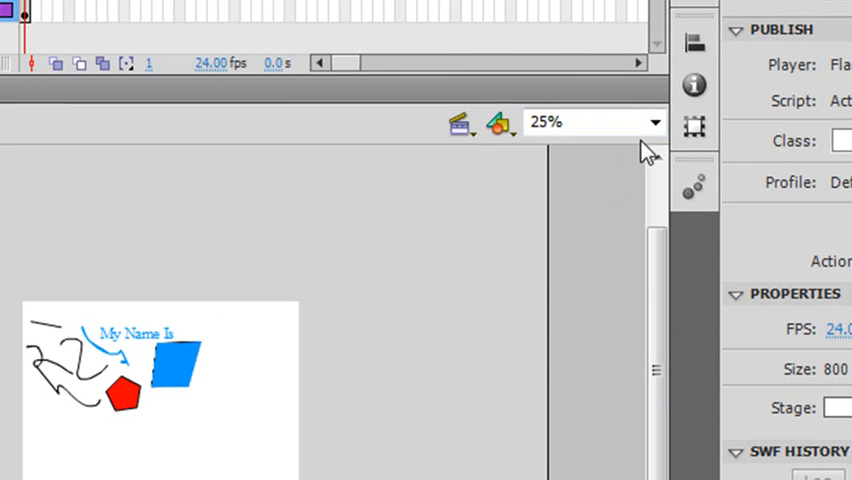
{"action": "left_click", "coordinate": [656, 120]}
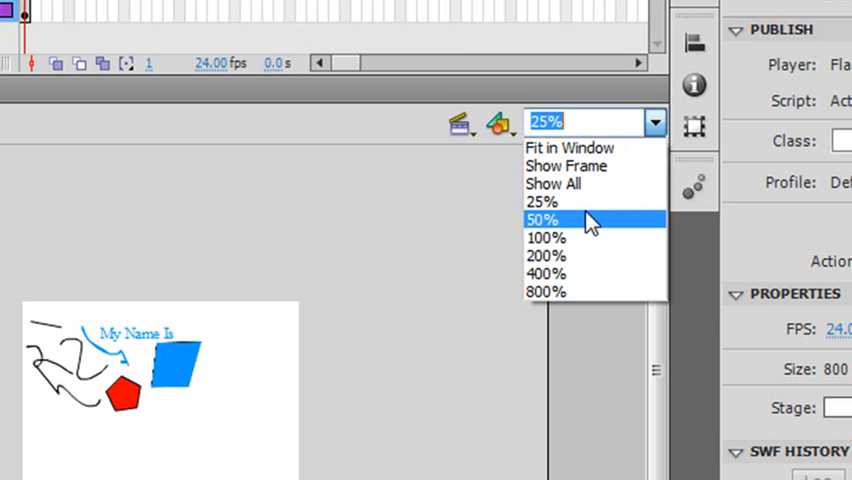
{"action": "left_click", "coordinate": [540, 220]}
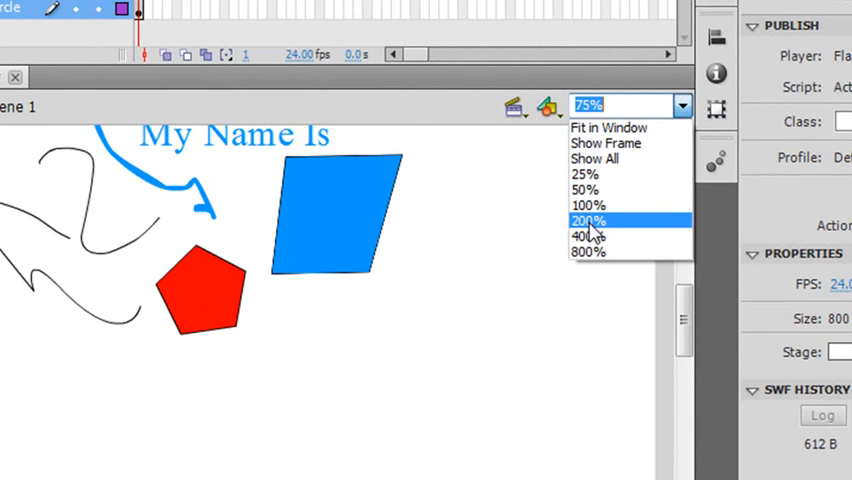
{"action": "left_click", "coordinate": [588, 236]}
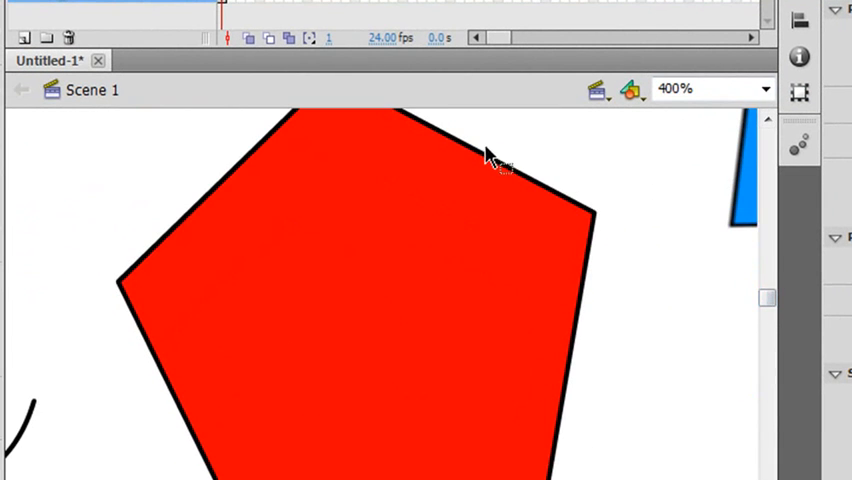
{"action": "mouse_move", "coordinate": [578, 360]}
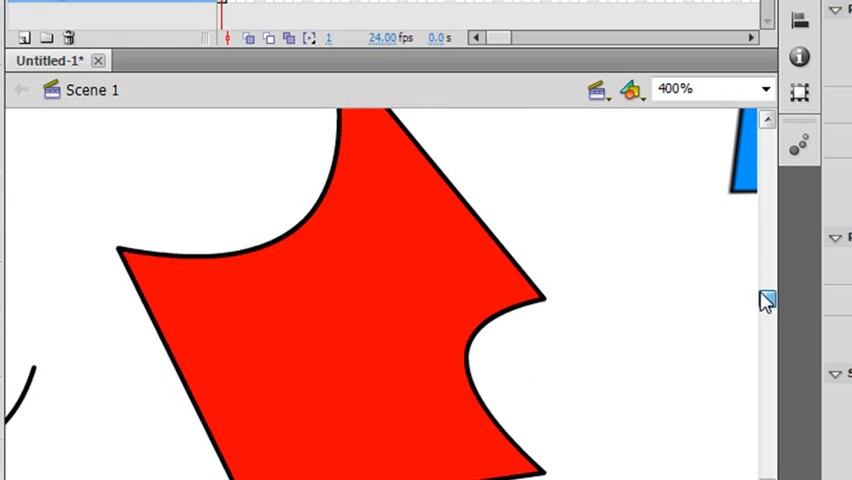
Step: Erase curved notches from the red pentagon, then fit the whole stage in view with Show All
{"action": "left_click", "coordinate": [764, 88]}
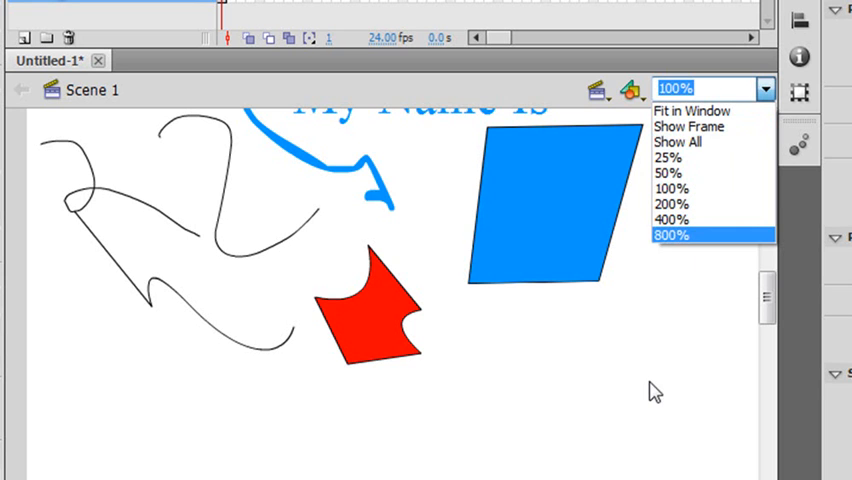
{"action": "left_click", "coordinate": [676, 142]}
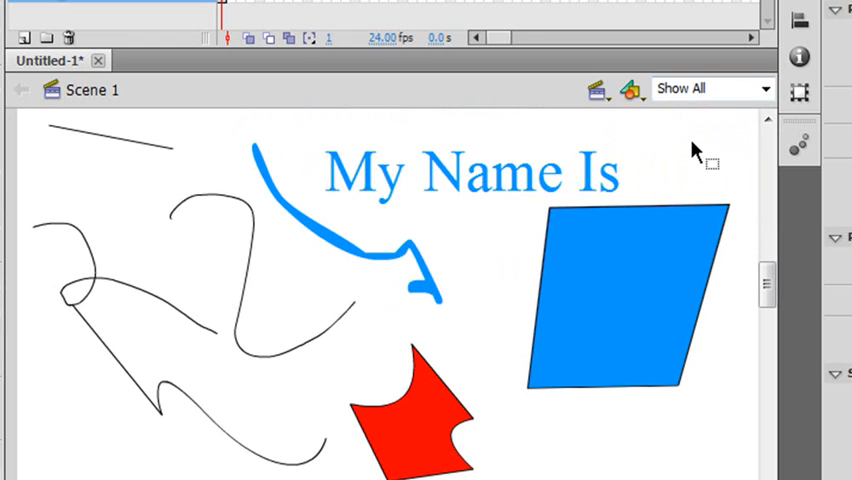
{"action": "mouse_move", "coordinate": [696, 150]}
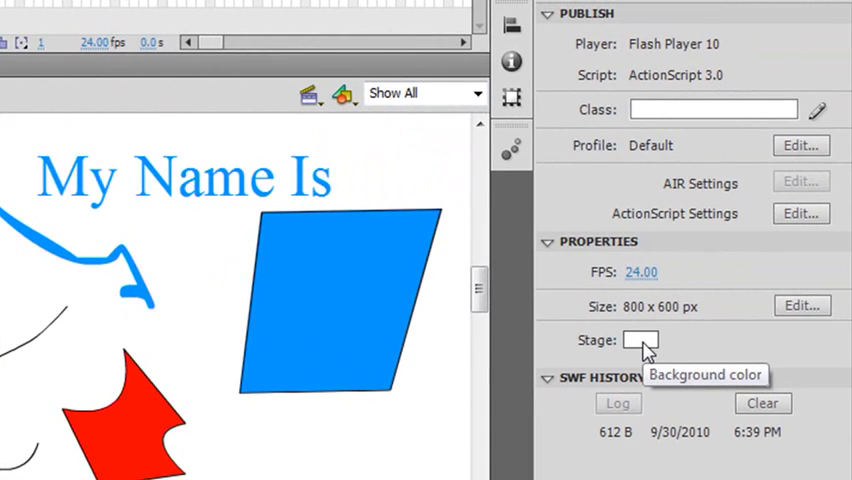
Step: Try green and then blue as the stage background colour from the Properties swatch
{"action": "left_click", "coordinate": [640, 340]}
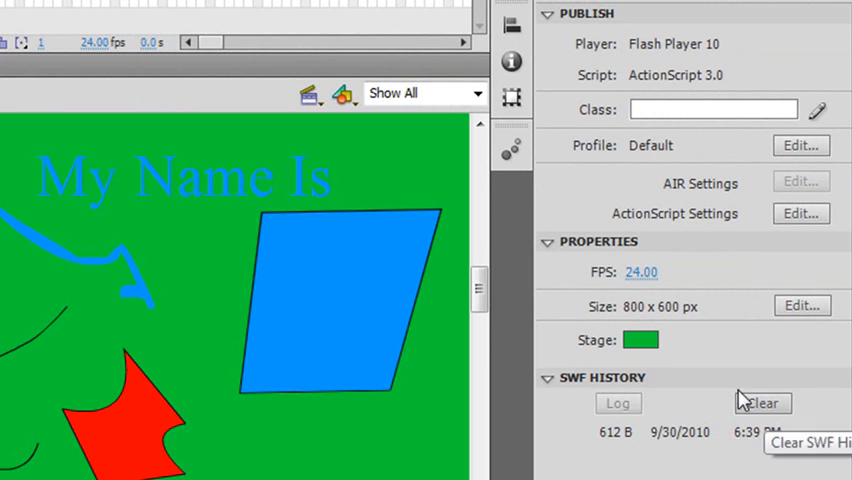
{"action": "left_click", "coordinate": [640, 340]}
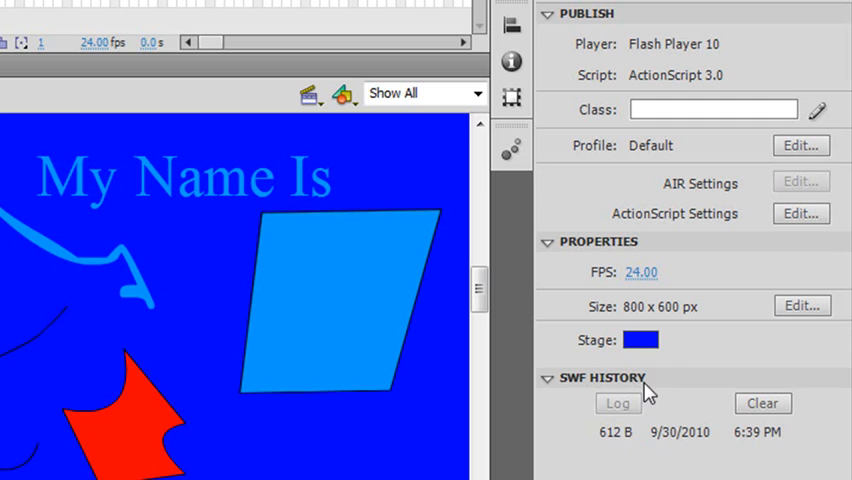
{"action": "left_click", "coordinate": [640, 340]}
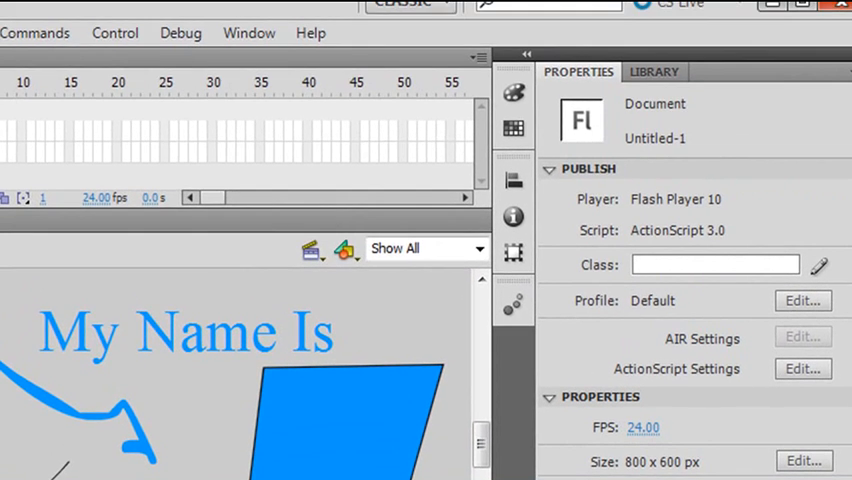
Step: Switch the workspace to Designer and then Animator, then dismiss the workspace list
{"action": "left_click", "coordinate": [410, 4]}
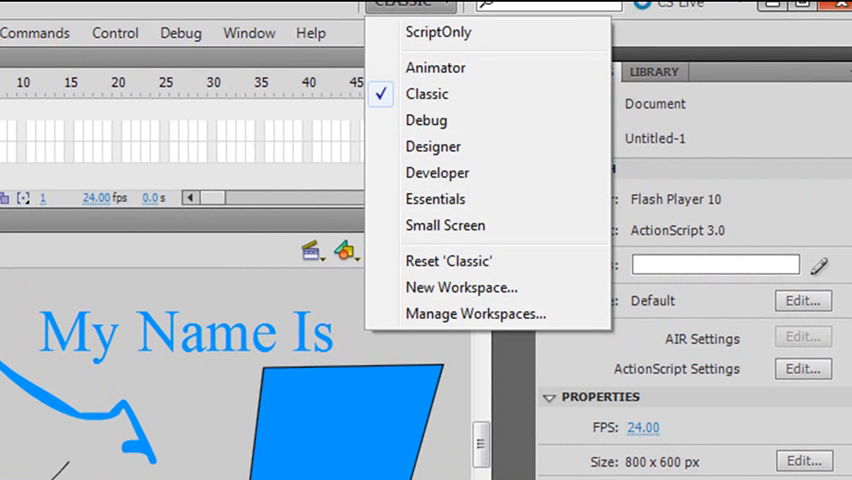
{"action": "mouse_move", "coordinate": [432, 146]}
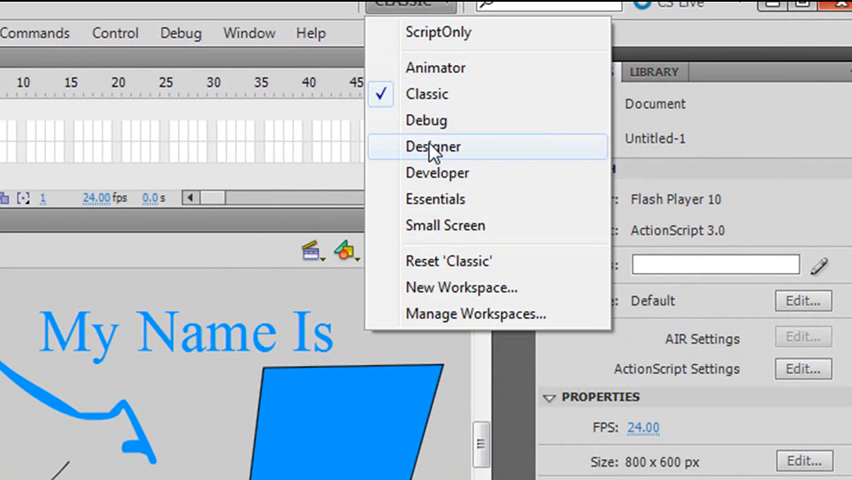
{"action": "left_click", "coordinate": [432, 146]}
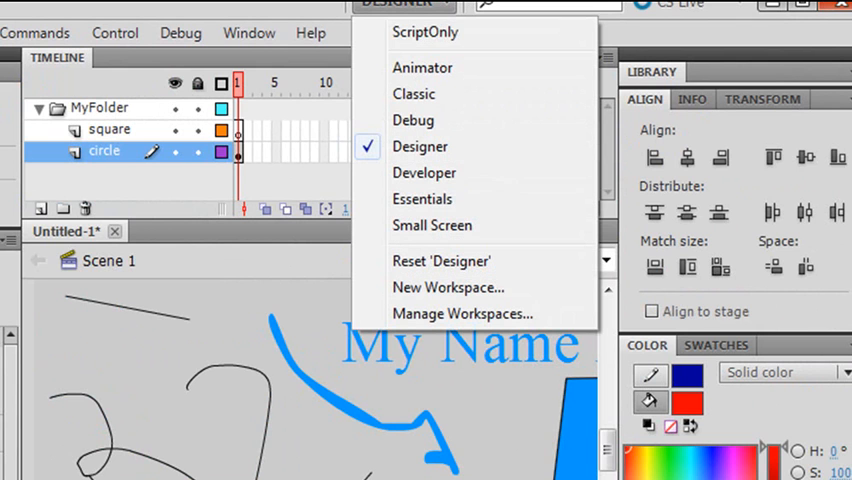
{"action": "left_click", "coordinate": [420, 146]}
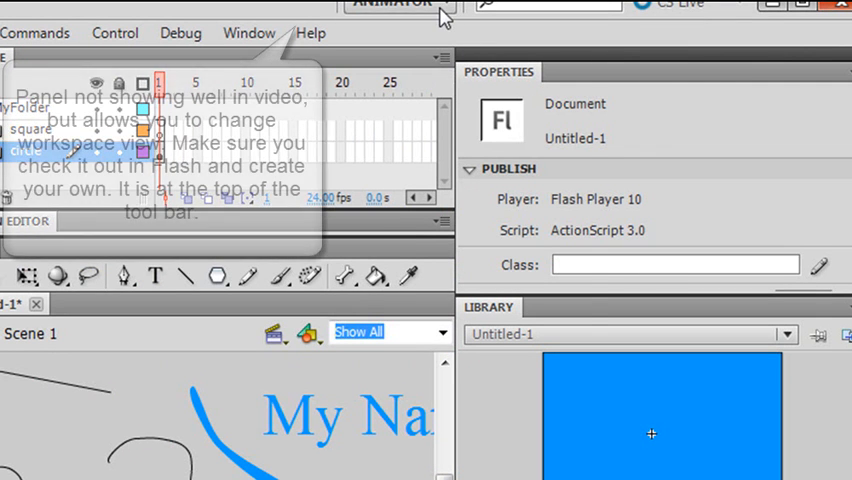
{"action": "left_click", "coordinate": [398, 4]}
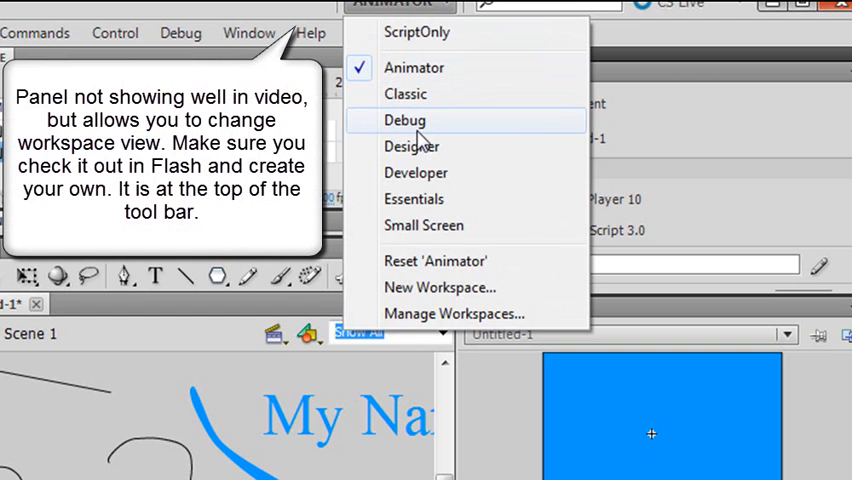
{"action": "mouse_move", "coordinate": [410, 146]}
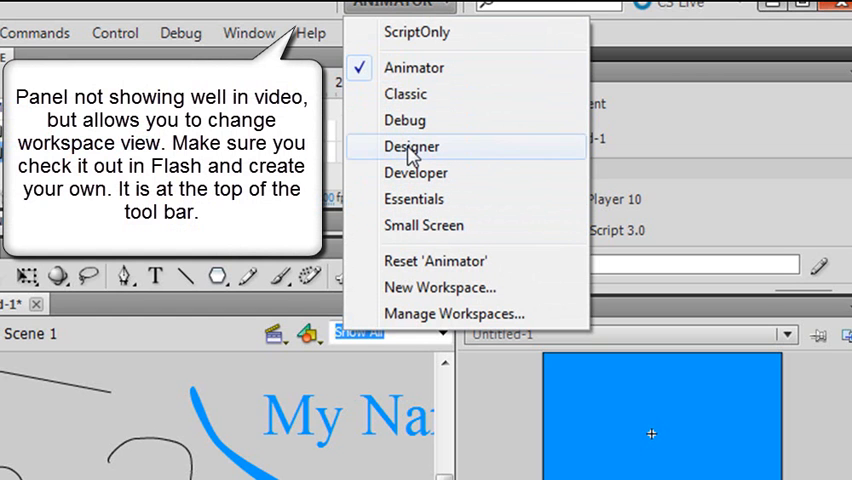
{"action": "mouse_move", "coordinate": [412, 68]}
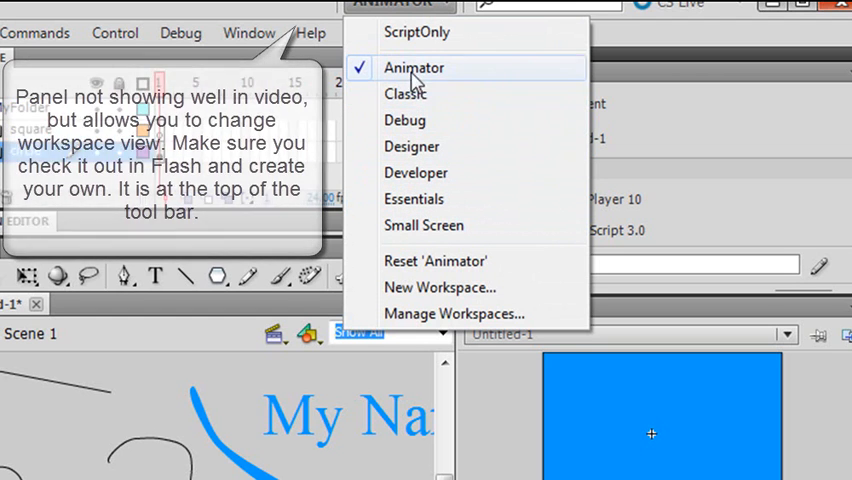
{"action": "left_click", "coordinate": [412, 68]}
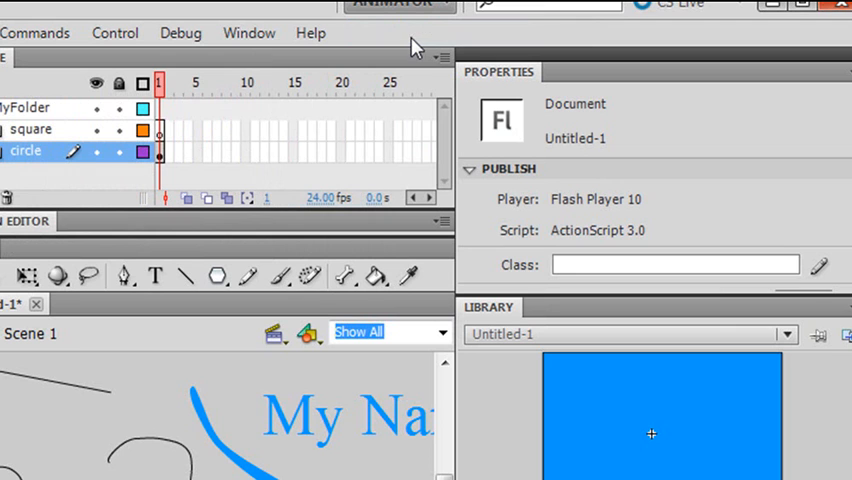
{"action": "mouse_move", "coordinate": [78, 42]}
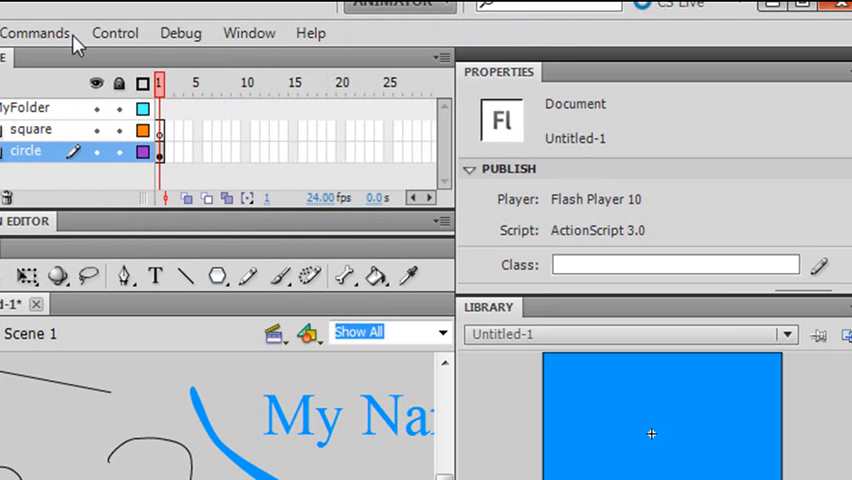
{"action": "mouse_move", "coordinate": [78, 44]}
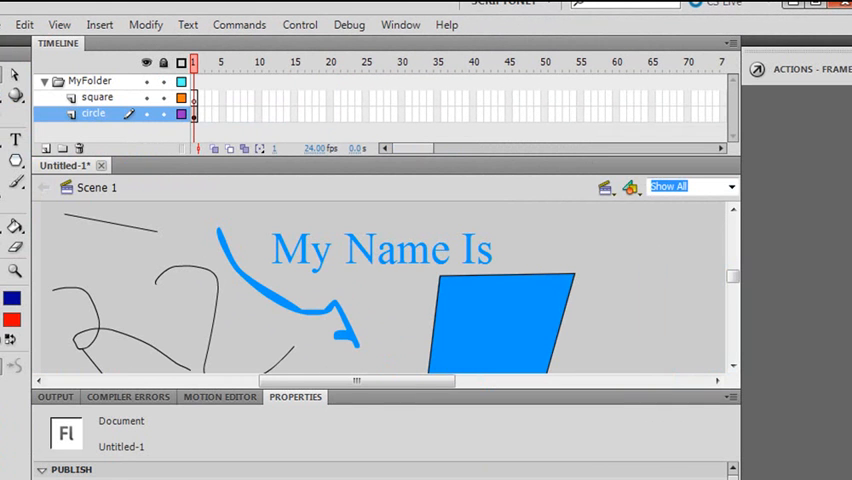
{"action": "mouse_move", "coordinate": [300, 278]}
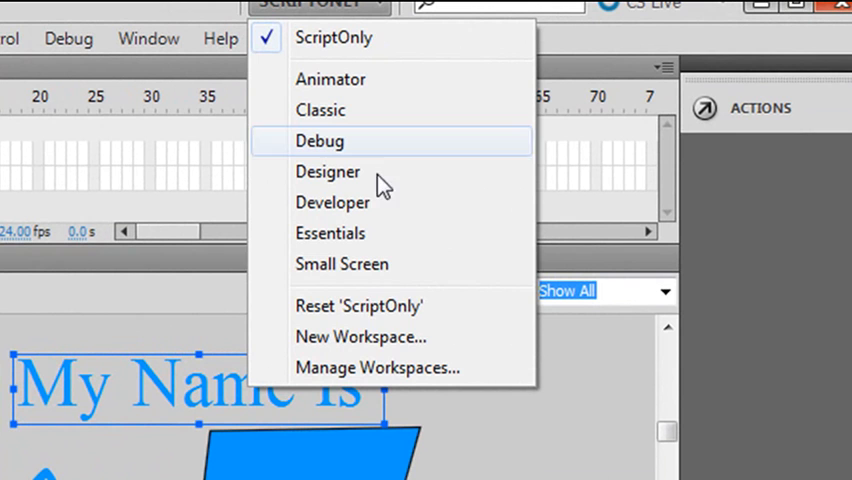
{"action": "mouse_move", "coordinate": [360, 336]}
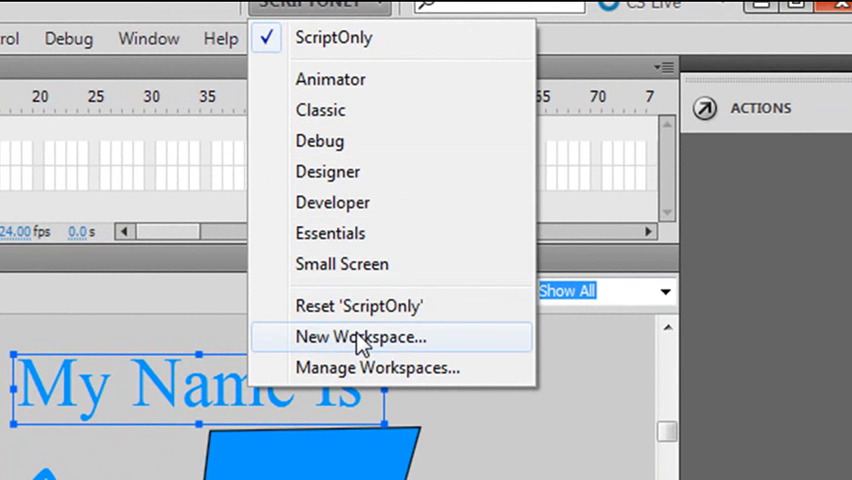
Step: Create a new custom workspace named MyNewPanel from the current panel arrangement
{"action": "left_click", "coordinate": [360, 336]}
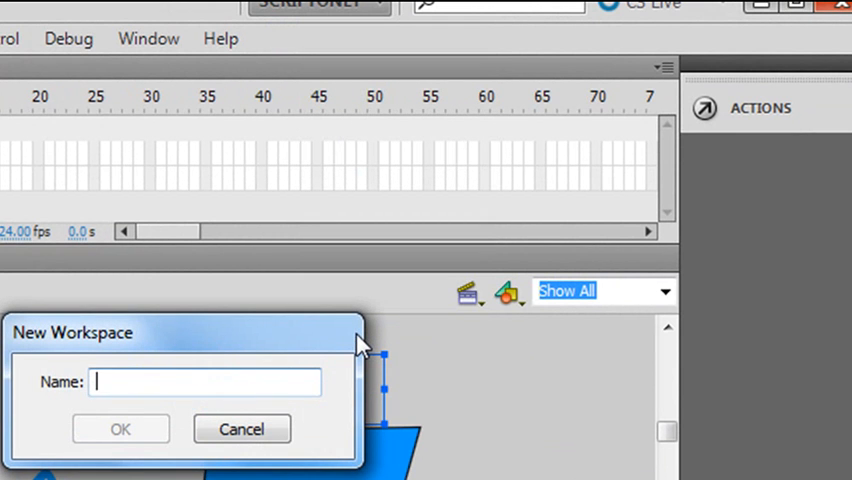
{"action": "type", "text": "M"}
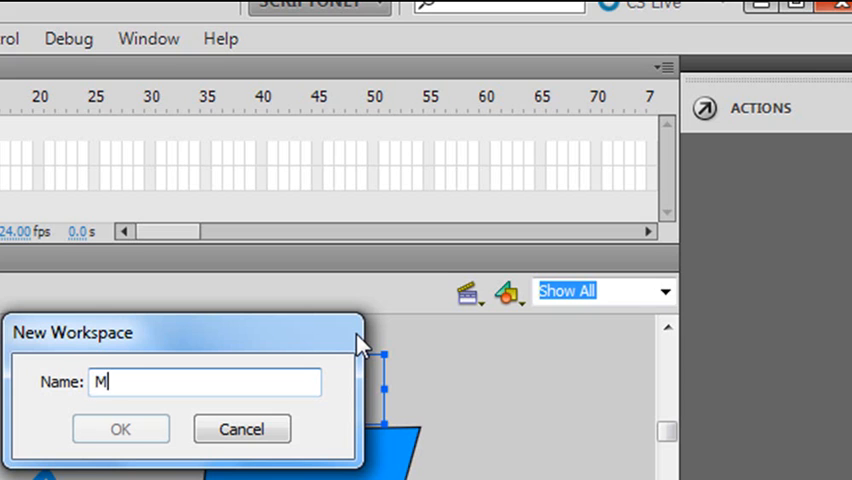
{"action": "type", "text": "yNewP"}
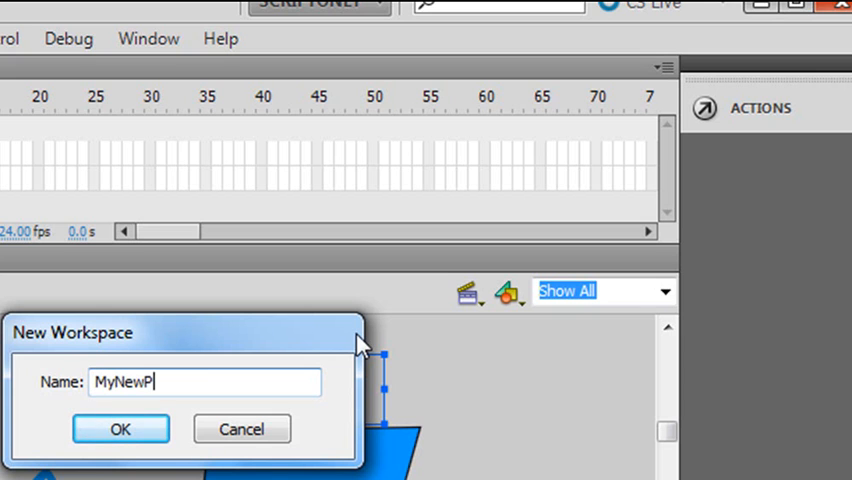
{"action": "type", "text": "ane"}
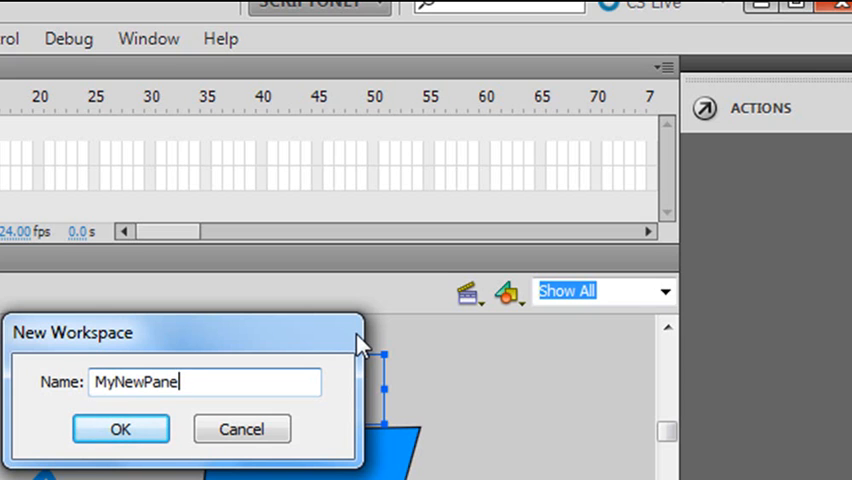
{"action": "left_click", "coordinate": [120, 428]}
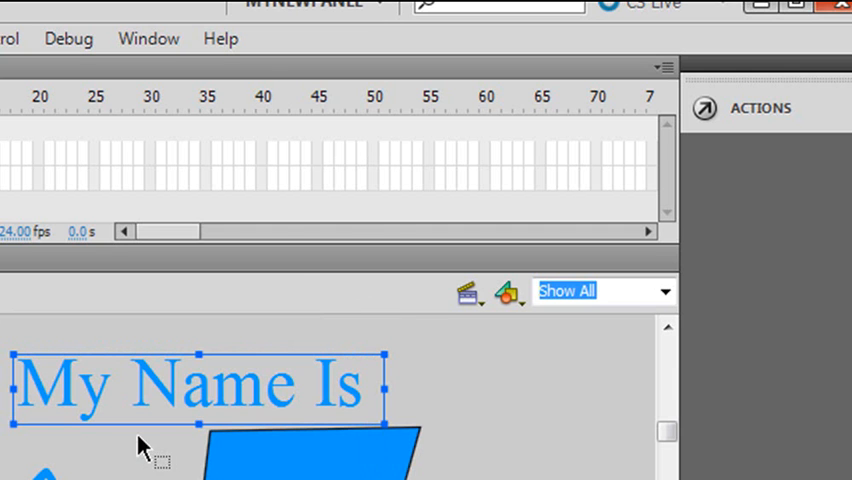
{"action": "mouse_move", "coordinate": [292, 138]}
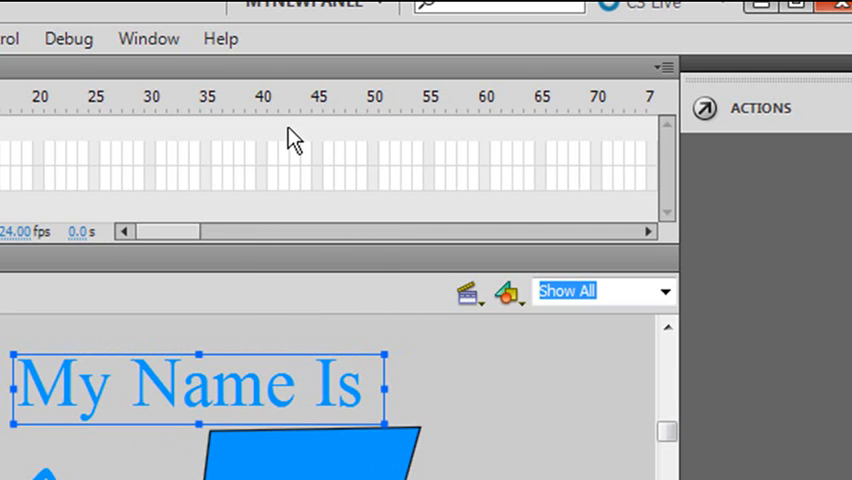
Step: Try another workspace, return to MyNewPanel, then make the Classic workspace active
{"action": "left_click", "coordinate": [312, 6]}
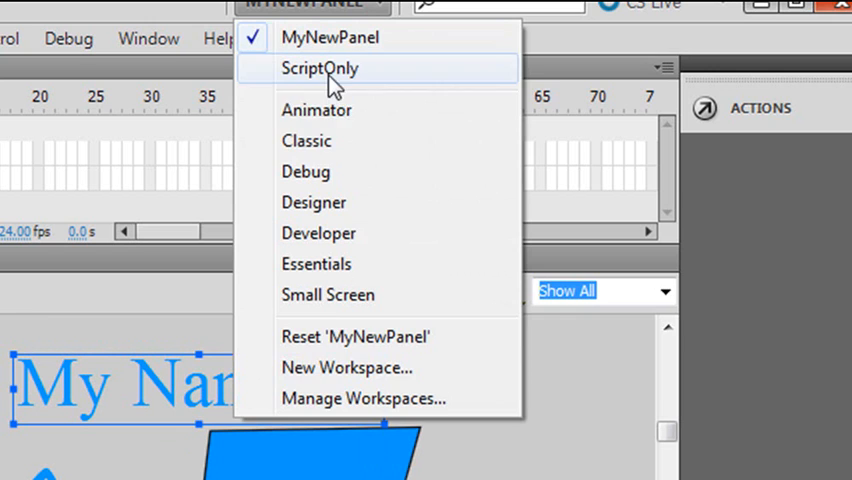
{"action": "left_click", "coordinate": [306, 140]}
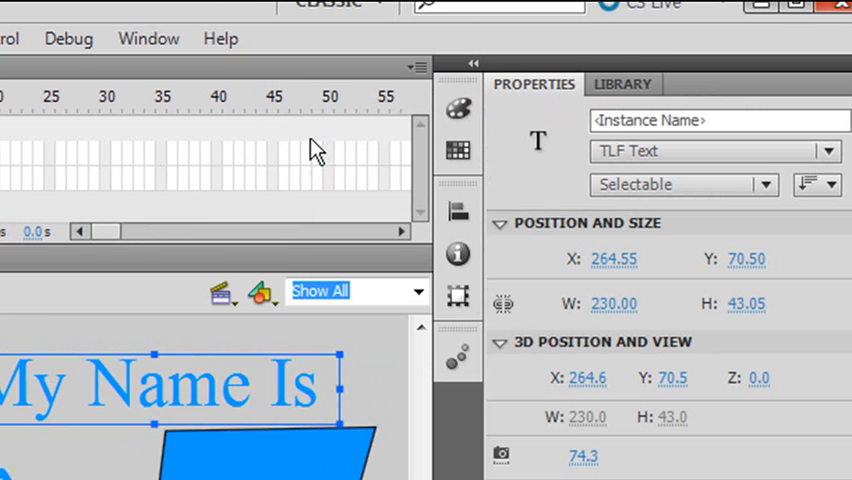
{"action": "left_click", "coordinate": [336, 4]}
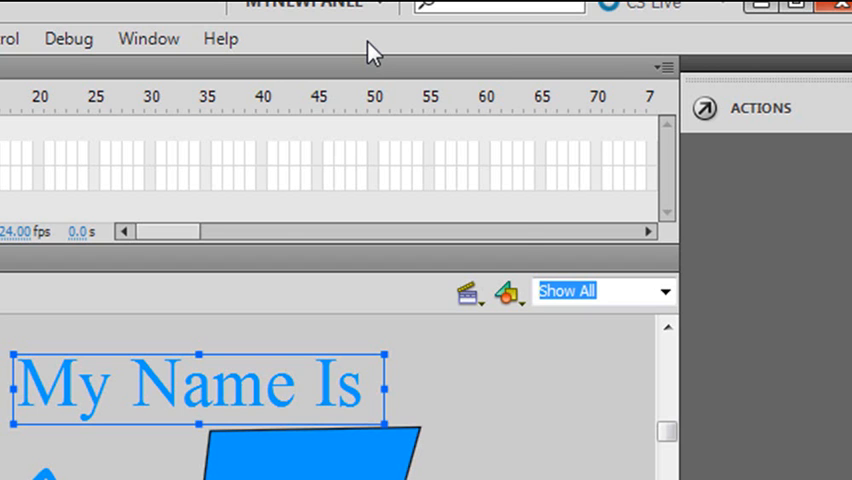
{"action": "left_click", "coordinate": [310, 4]}
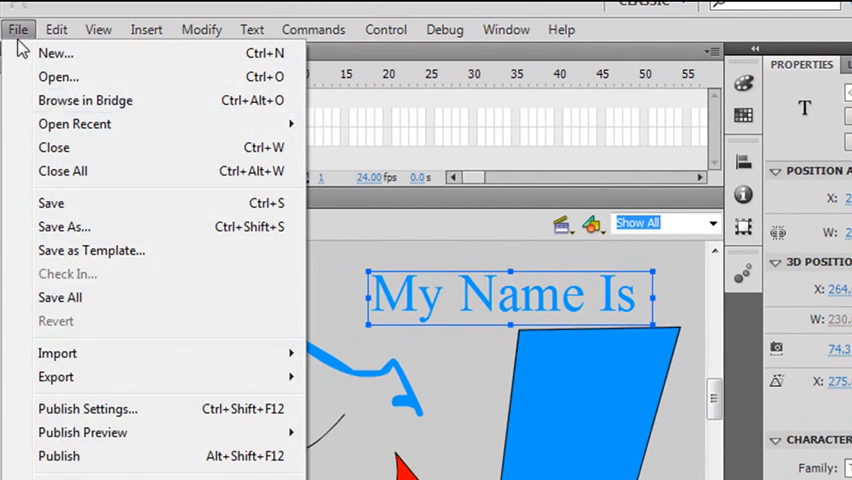
Step: Save the document to the Desktop as a Flash CS5 .fla file named MyFirstProject
{"action": "left_click", "coordinate": [64, 226]}
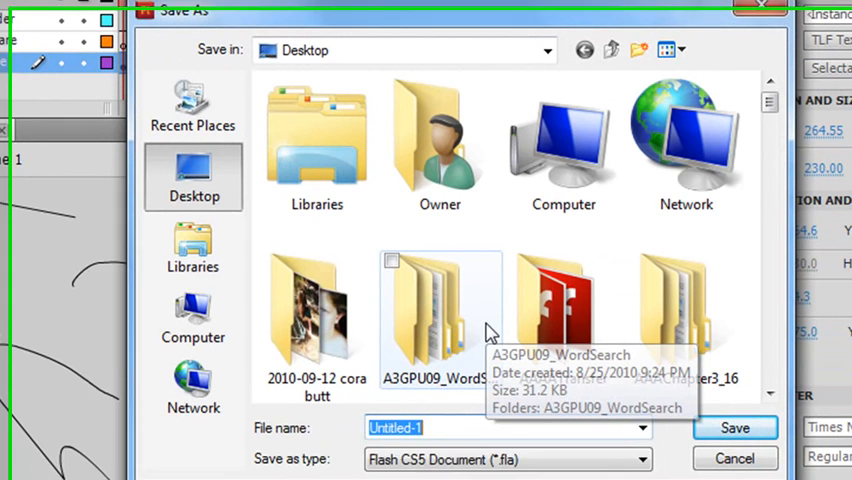
{"action": "type", "text": "MyFisrtP"}
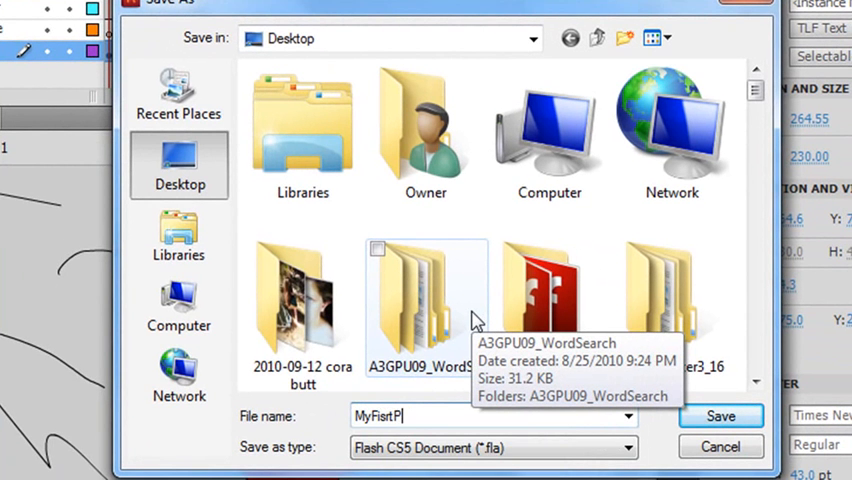
{"action": "type", "text": "roject"}
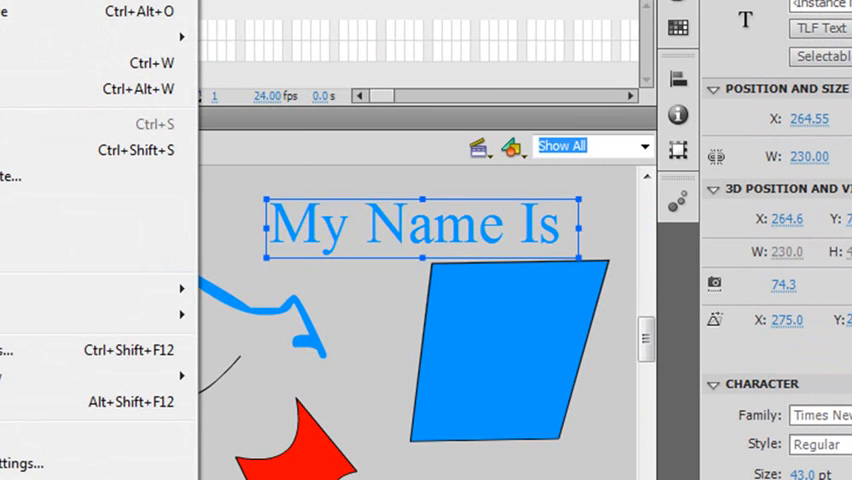
{"action": "left_click", "coordinate": [24, 26]}
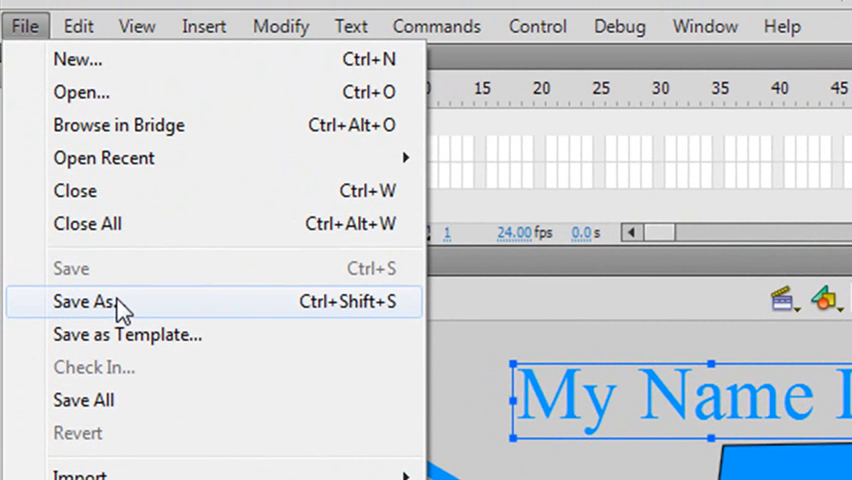